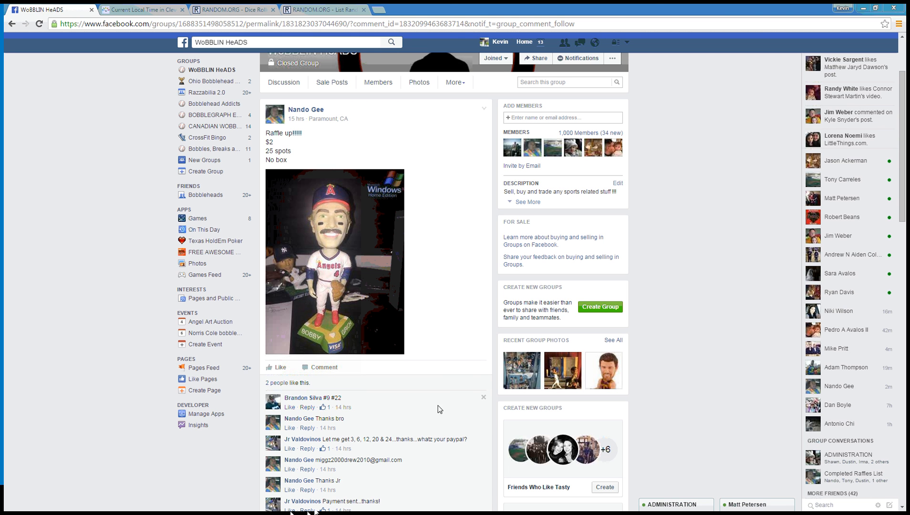
pyautogui.moveTo(479, 331)
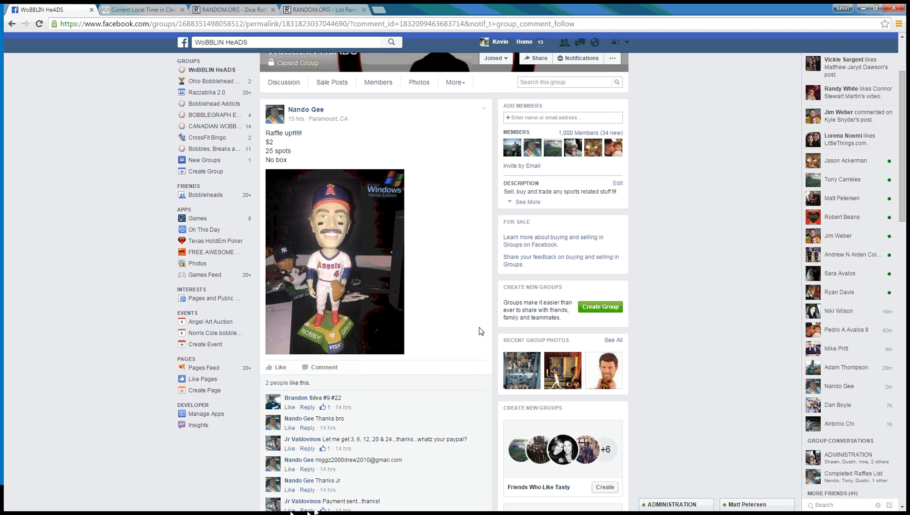
pyautogui.moveTo(443, 261)
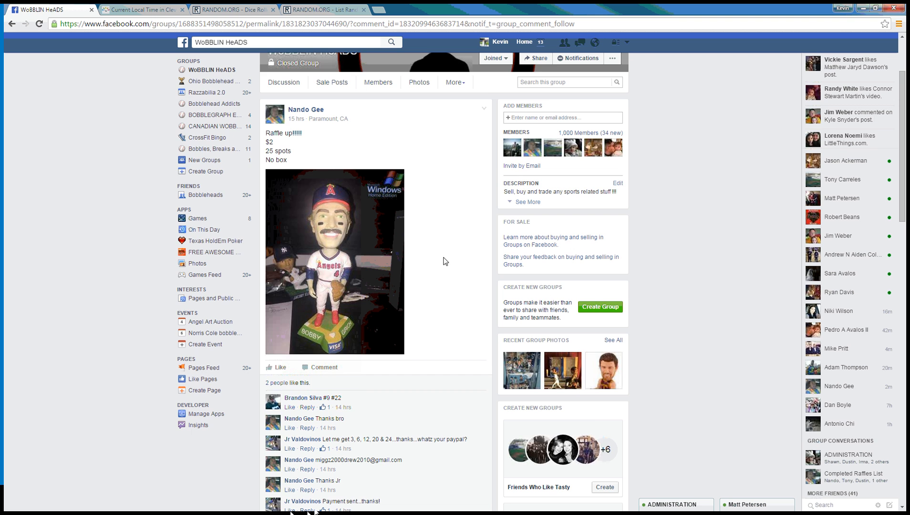
# Step: Scroll the raffle post down until the comment listing spots 1–25 is visible
pyautogui.scroll(-3)
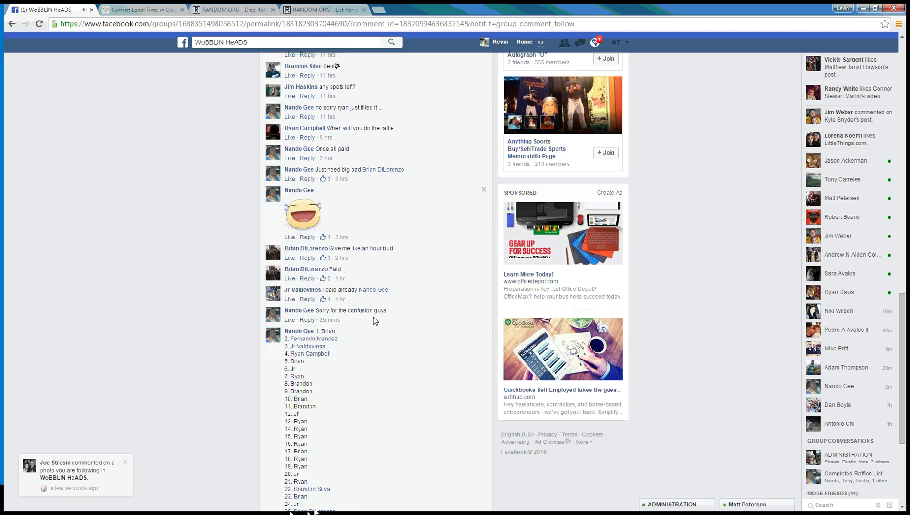
pyautogui.scroll(-3)
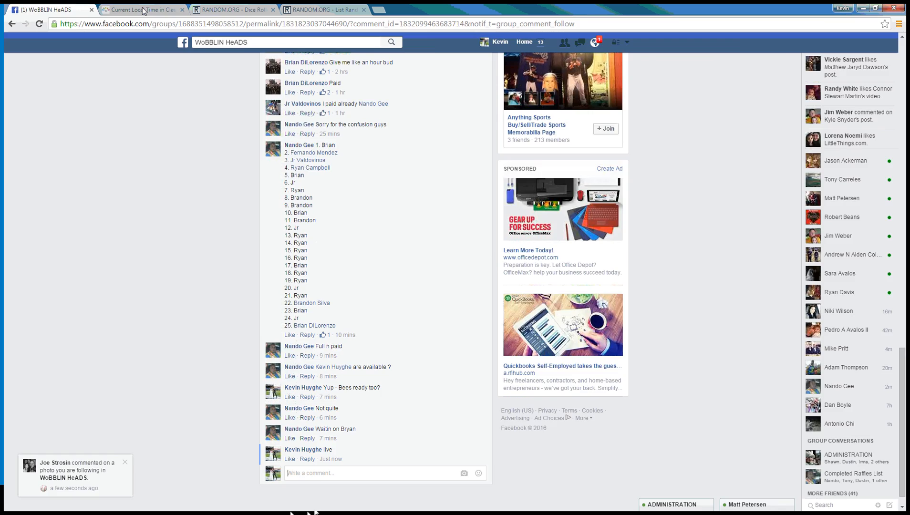
# Step: Check the Cleveland time and the Facebook spot list, then the List Randomizer's 25 entries
pyautogui.click(139, 9)
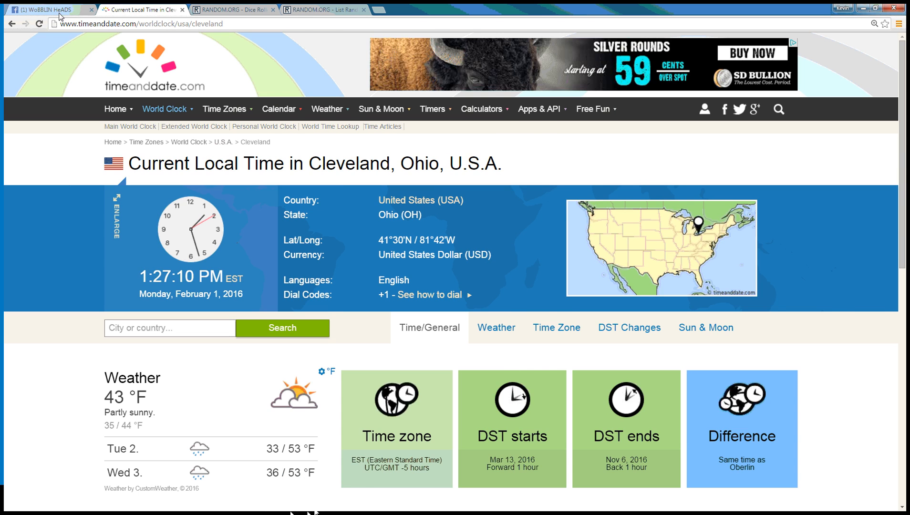
pyautogui.click(43, 9)
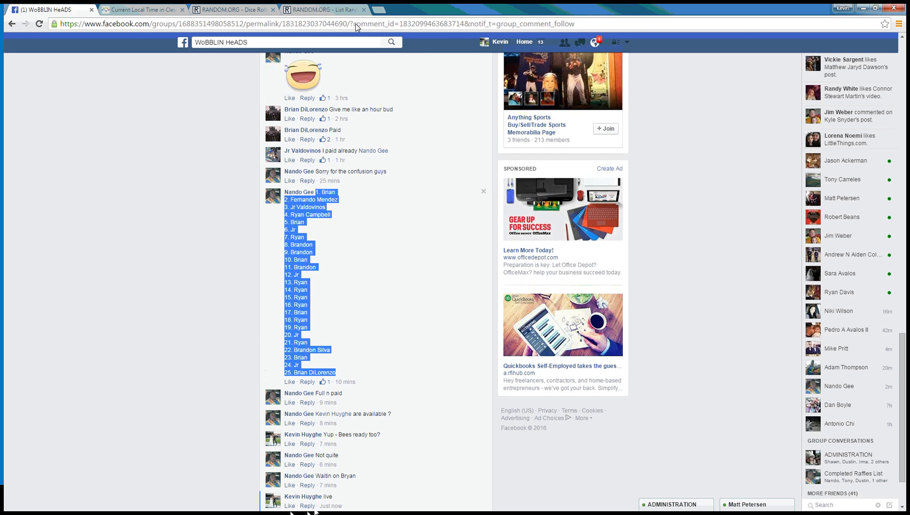
pyautogui.click(319, 10)
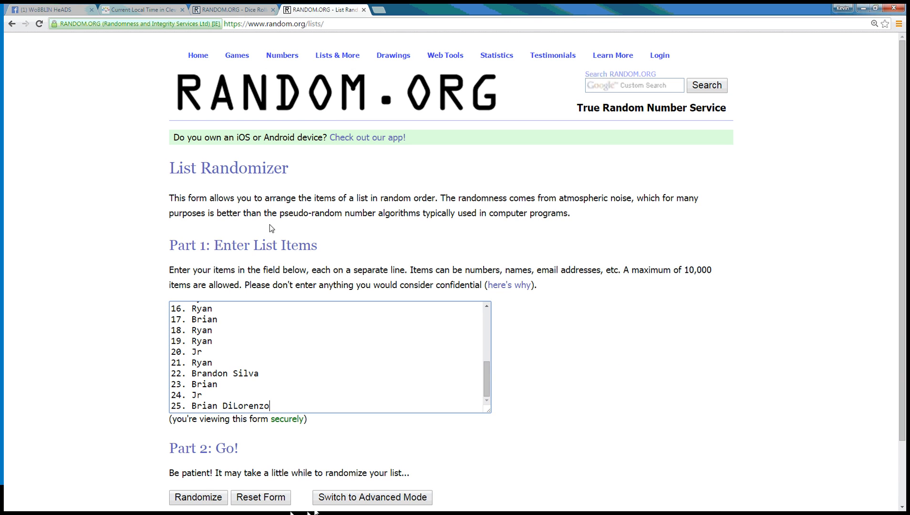
# Step: Compare the Facebook post against the loaded list and finish on the two-dice Dice Roller
pyautogui.click(232, 9)
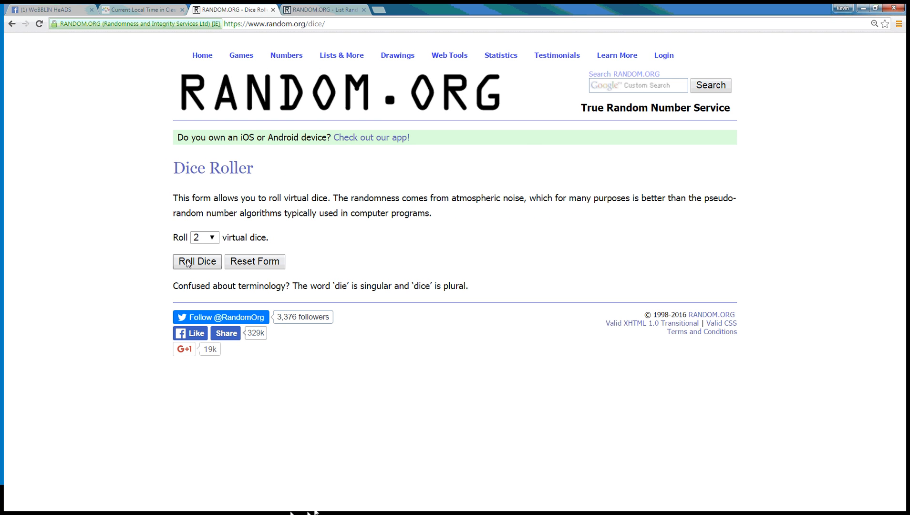
pyautogui.click(49, 9)
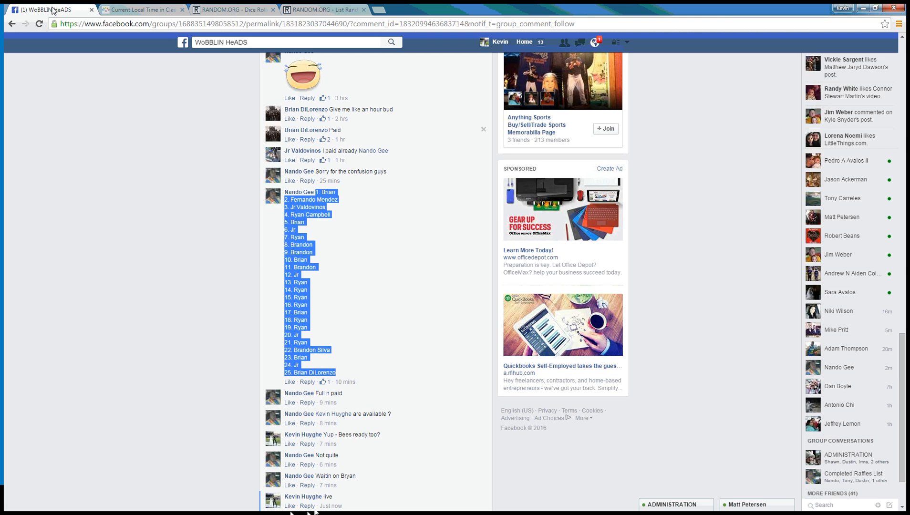
pyautogui.click(322, 10)
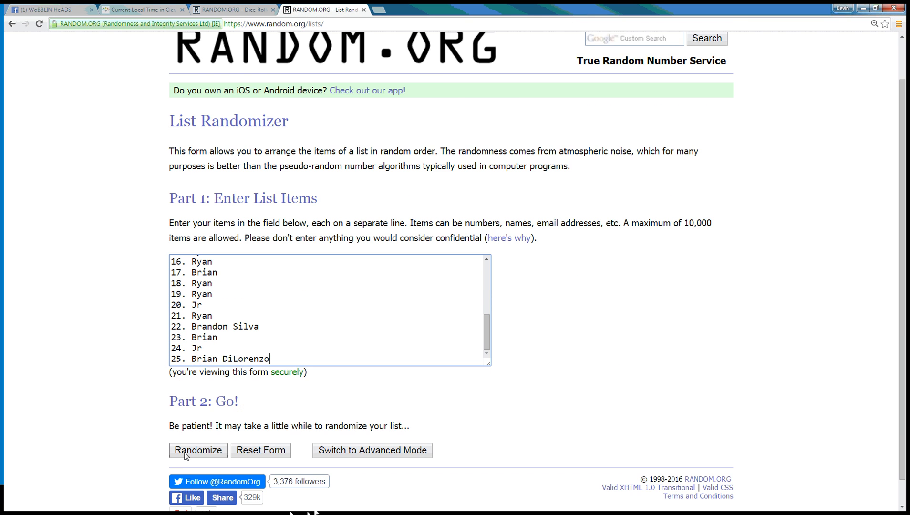
pyautogui.click(230, 9)
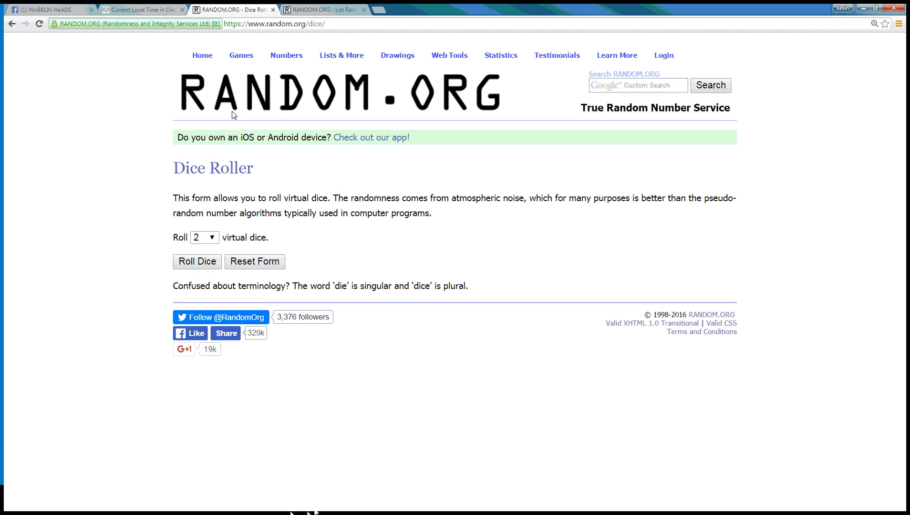
# Step: Roll the two dice, then reshuffle the raffle list with Again! up to the fifth randomization
pyautogui.click(197, 261)
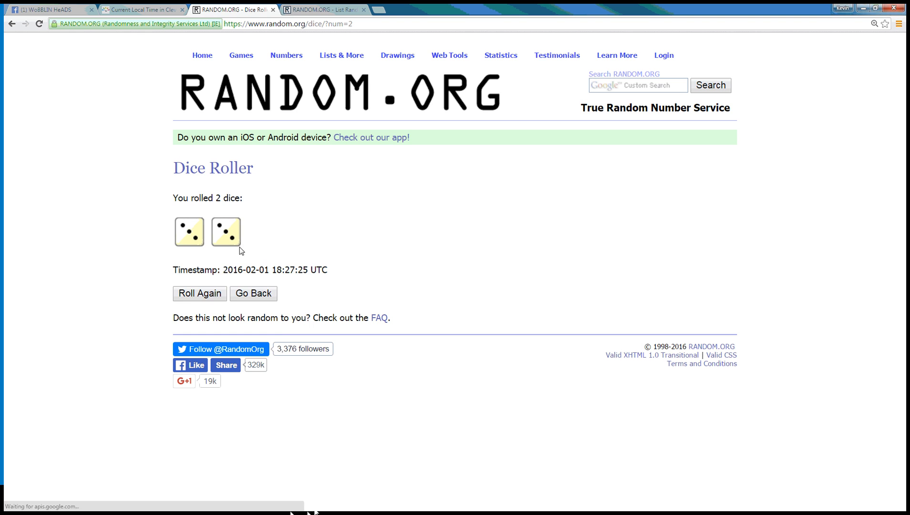
pyautogui.click(321, 10)
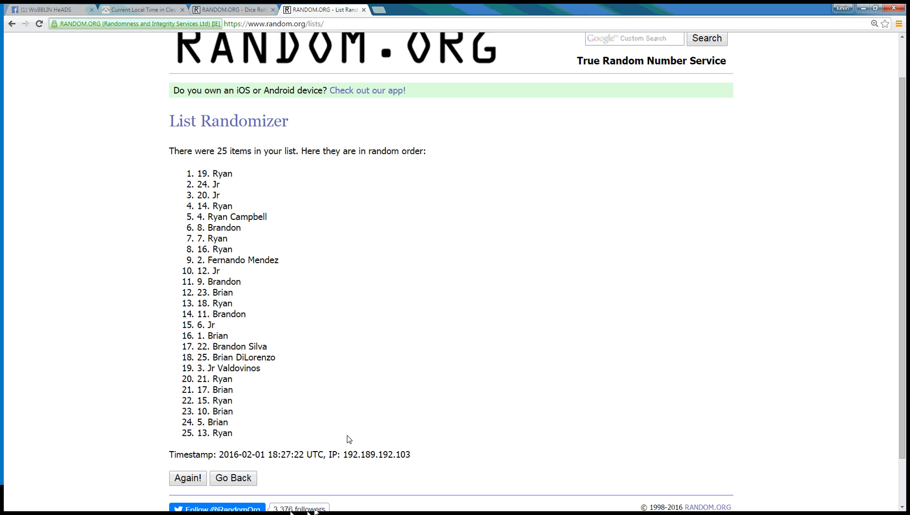
pyautogui.click(187, 478)
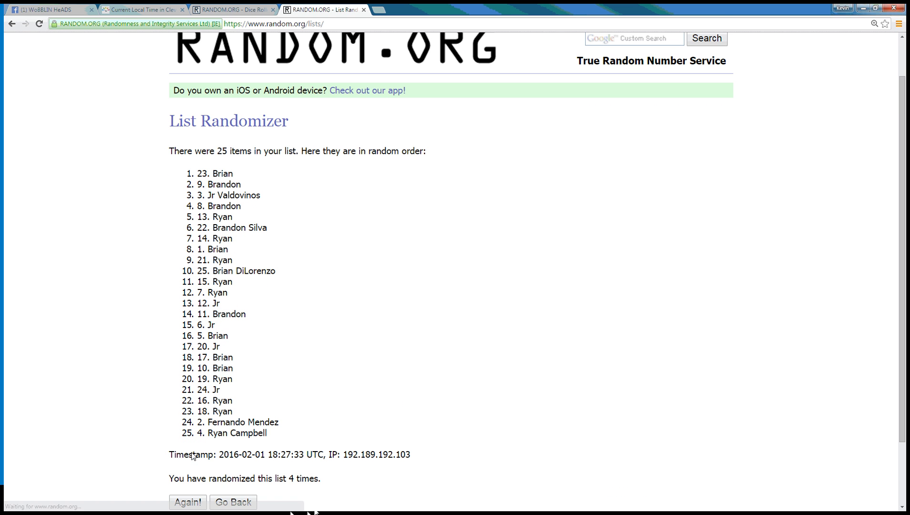
pyautogui.click(187, 502)
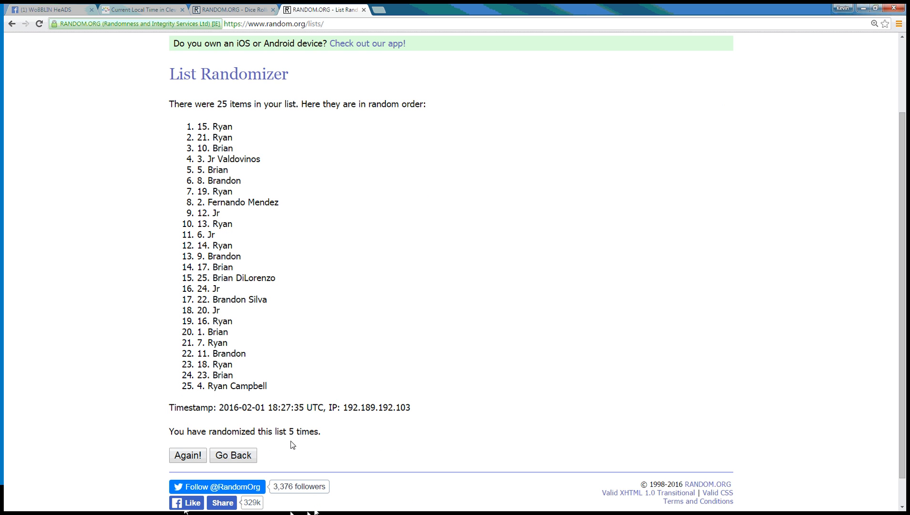
# Step: Verify the dice came up 3 and 3 and return to the shuffled list
pyautogui.click(232, 9)
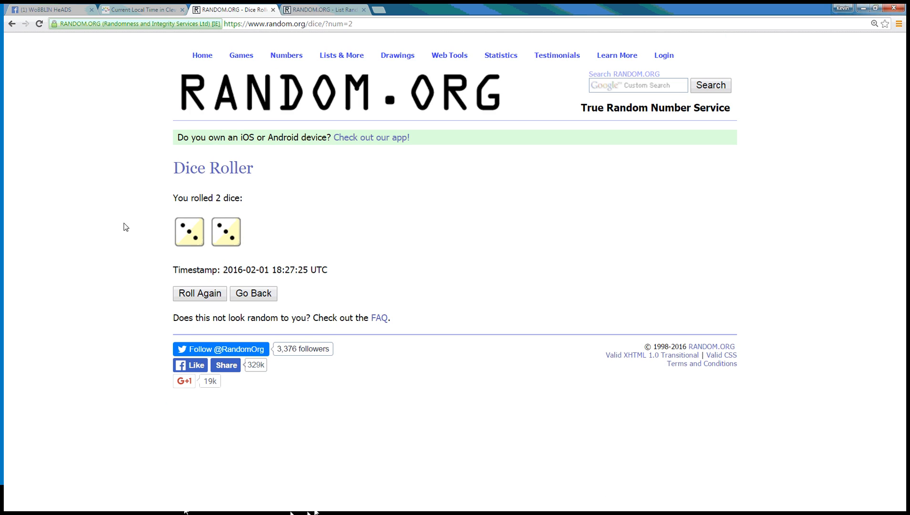
pyautogui.click(324, 9)
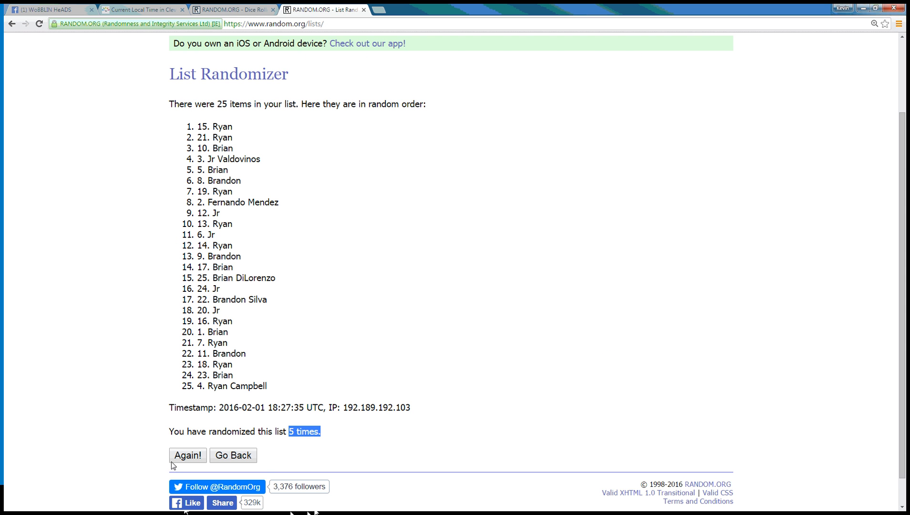
# Step: Randomize the list a sixth time, highlight the 25-item count and review Brandon at spot 1
pyautogui.click(187, 455)
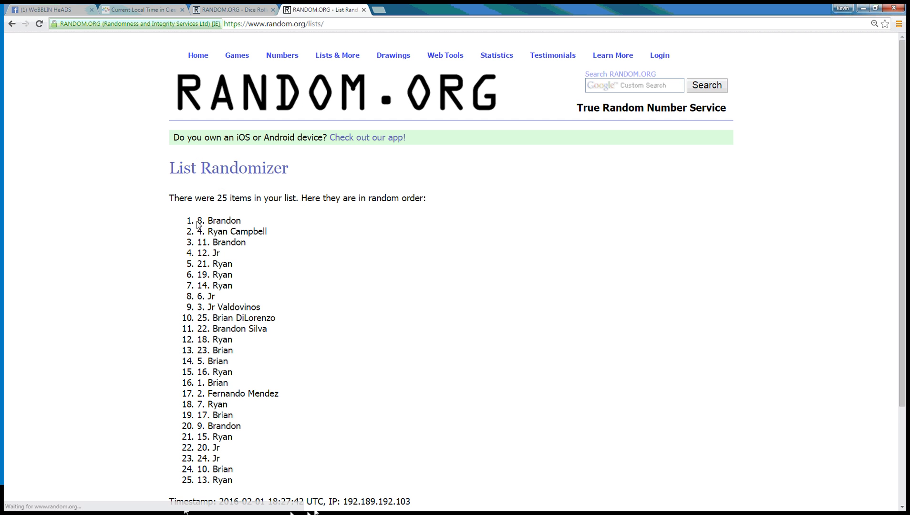
pyautogui.doubleClick(219, 220)
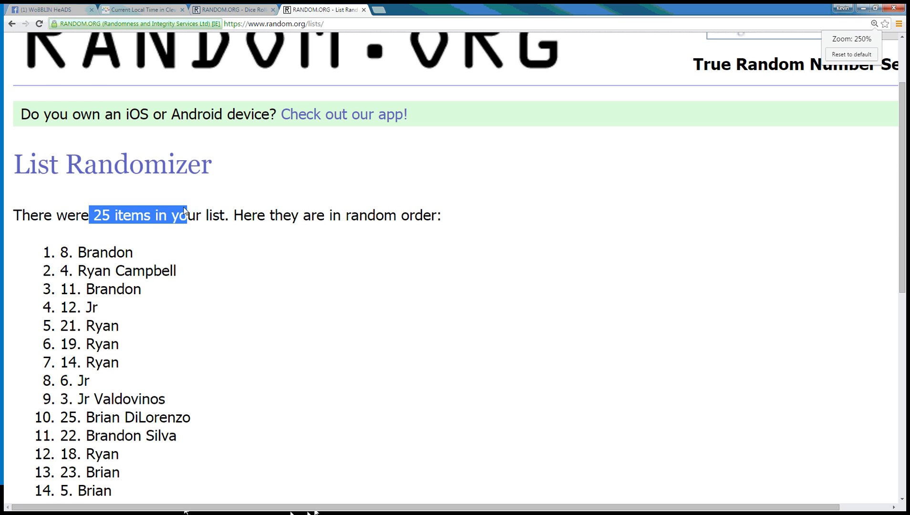
pyautogui.scroll(-3)
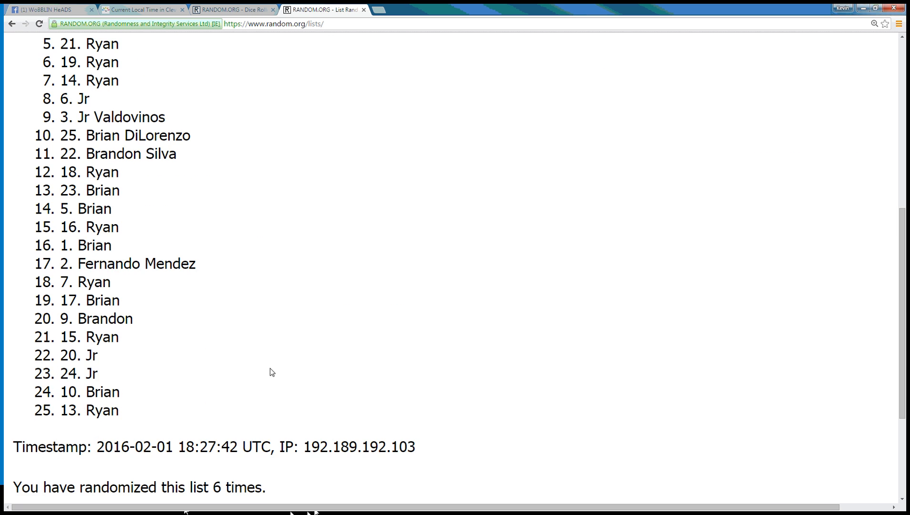
# Step: Show the dice result and Cleveland time, then return to the Facebook raffle post
pyautogui.click(232, 10)
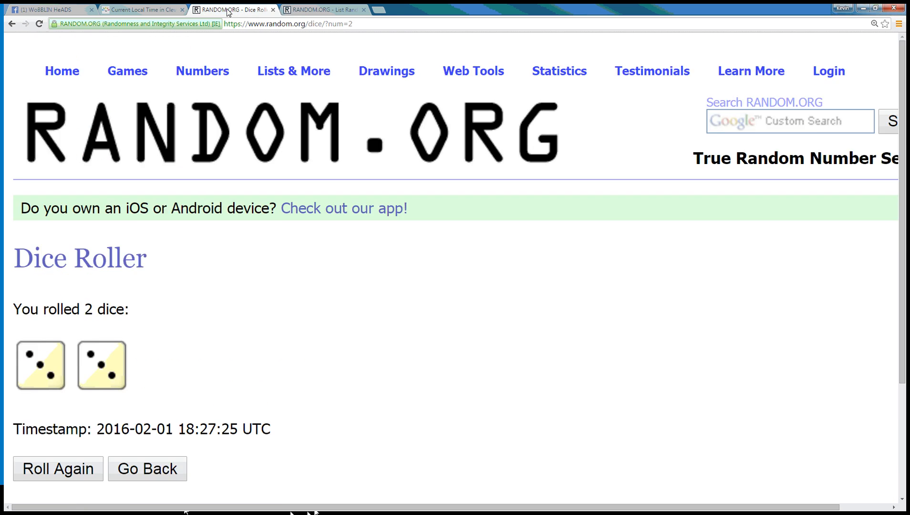
pyautogui.click(140, 9)
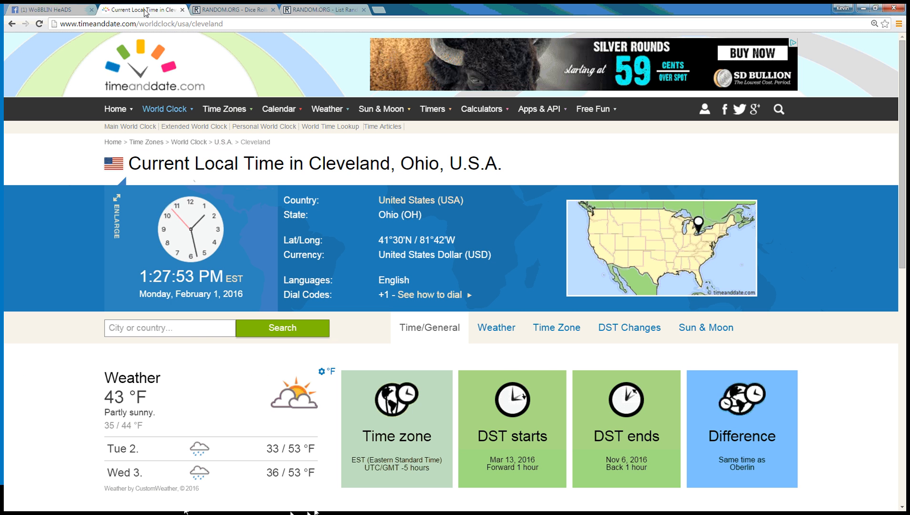
pyautogui.click(49, 9)
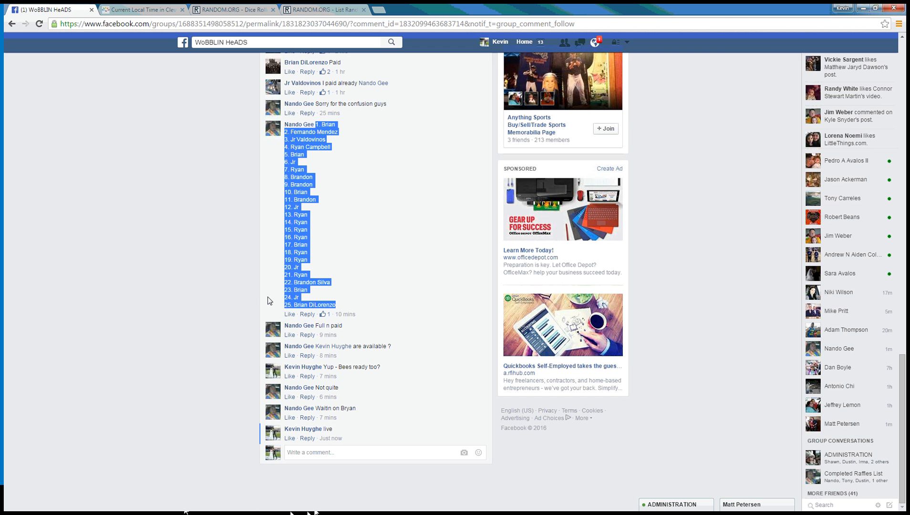